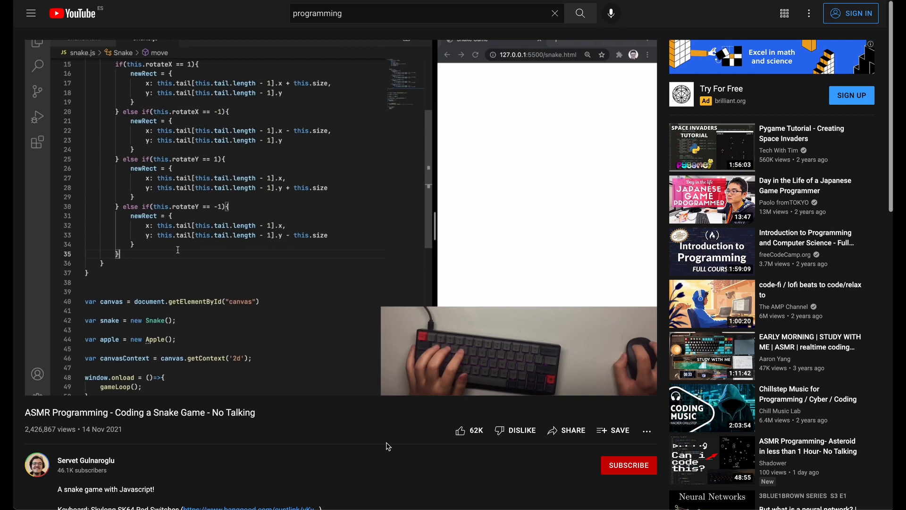
Step: Move from the snake-game coding video to the Medium article and scroll to the SourceBuffers diagram
{"action": "type", "text": "this.tail"}
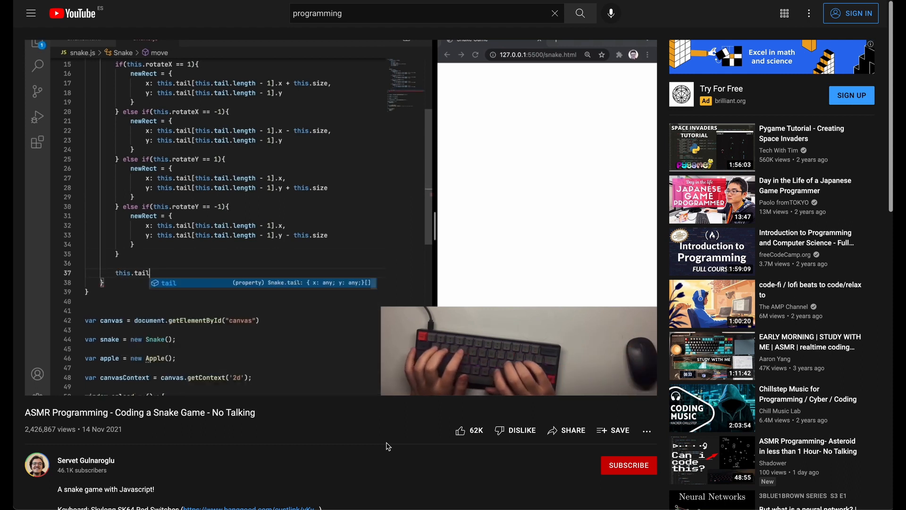
{"action": "type", "text": ".hs"}
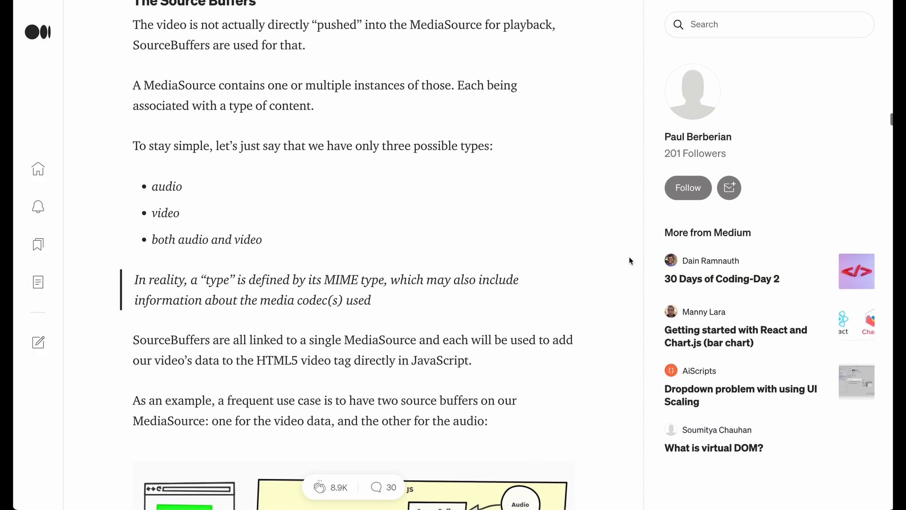
{"action": "scroll", "scroll_direction": "down", "scroll_amount": 3}
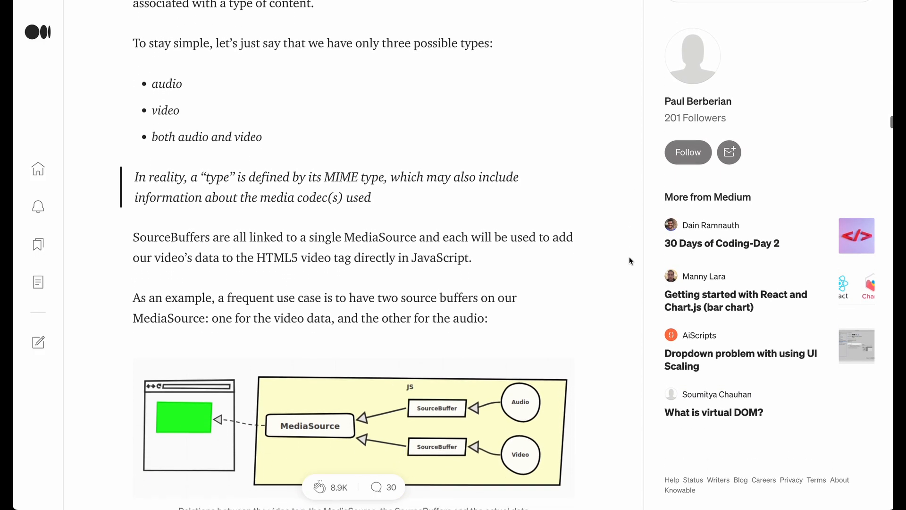
{"action": "scroll", "scroll_direction": "down", "scroll_amount": 3}
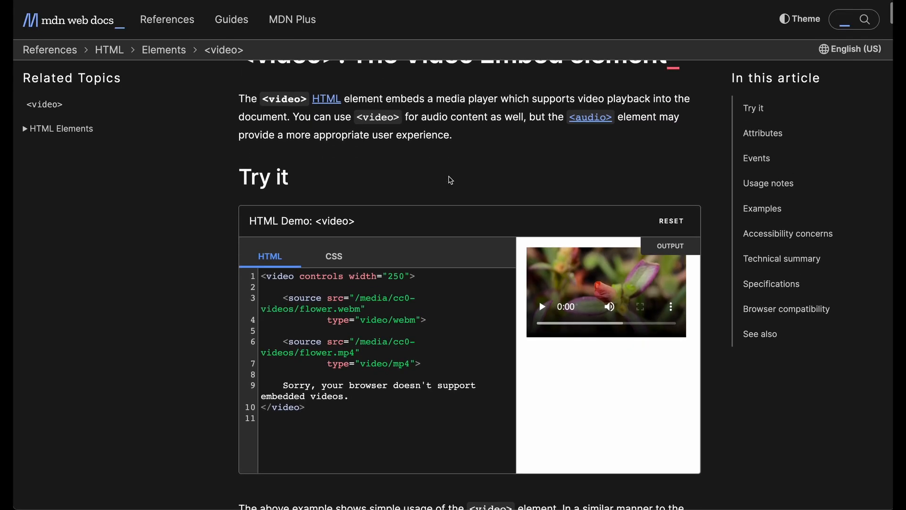
Step: Scroll the MDN <video> page past the Try it demo to the explanation text
{"action": "scroll", "scroll_direction": "down", "scroll_amount": 3}
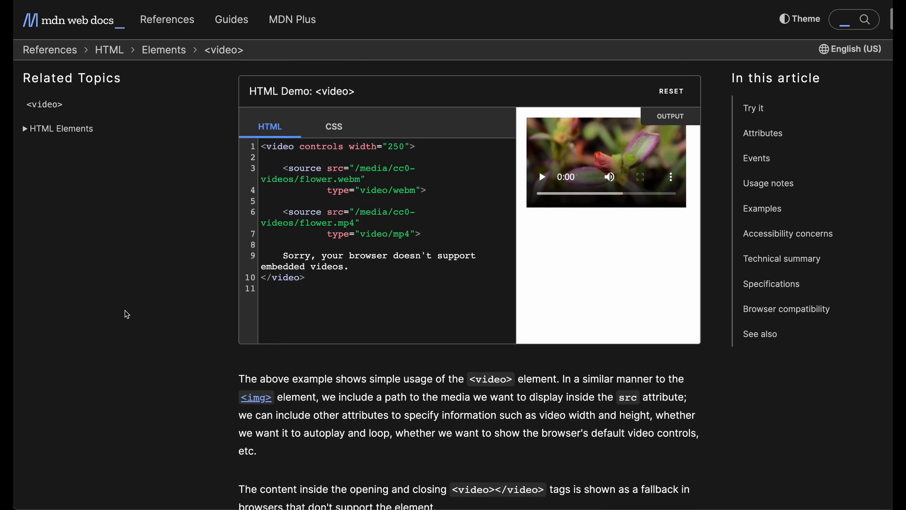
{"action": "scroll", "scroll_direction": "down", "scroll_amount": 3}
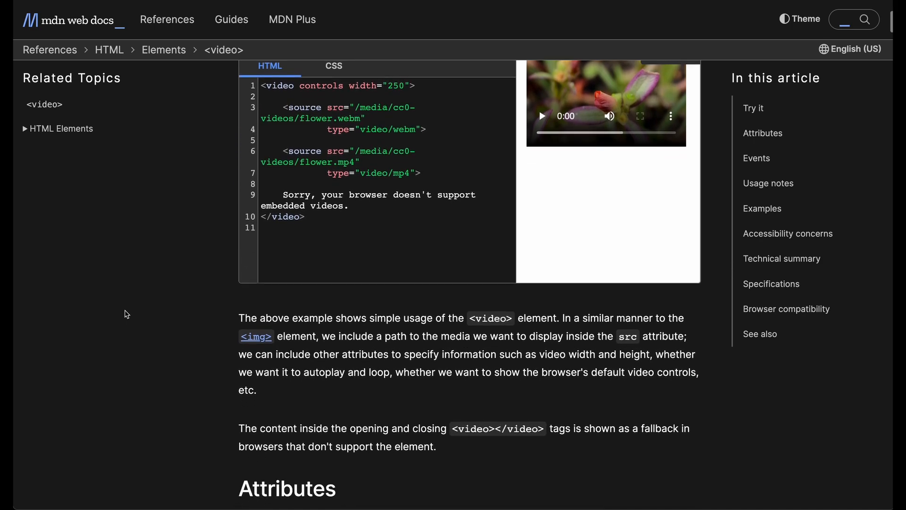
{"action": "scroll", "scroll_direction": "down", "scroll_amount": 3}
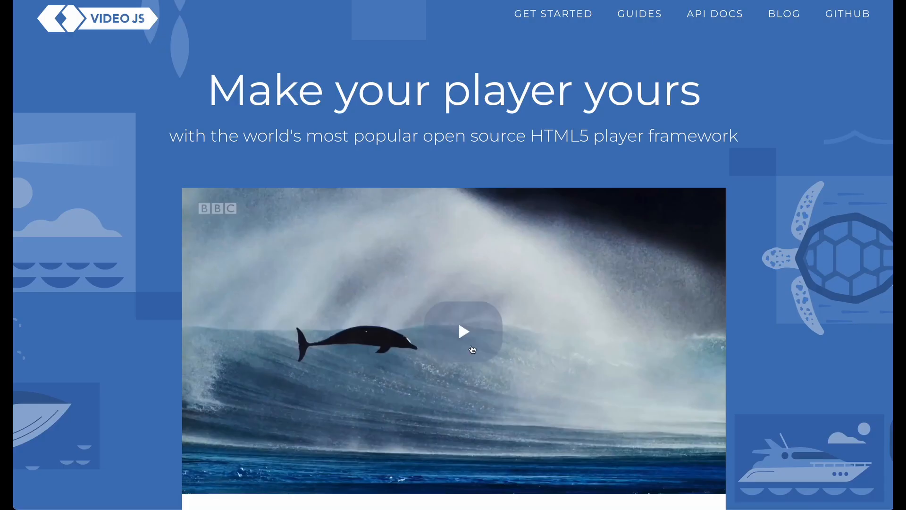
Step: Play the BBC ocean demo video and seek ahead to about 0:13
{"action": "left_click", "coordinate": [463, 331]}
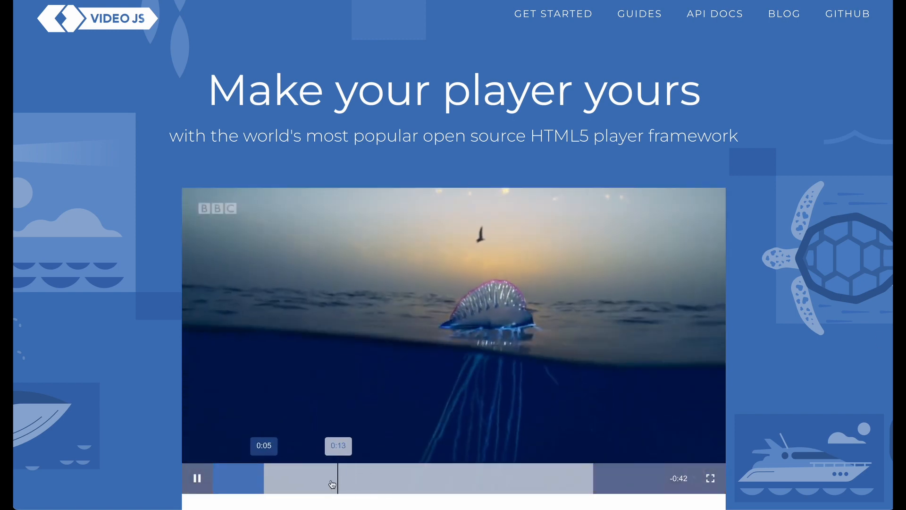
{"action": "left_click", "coordinate": [474, 478]}
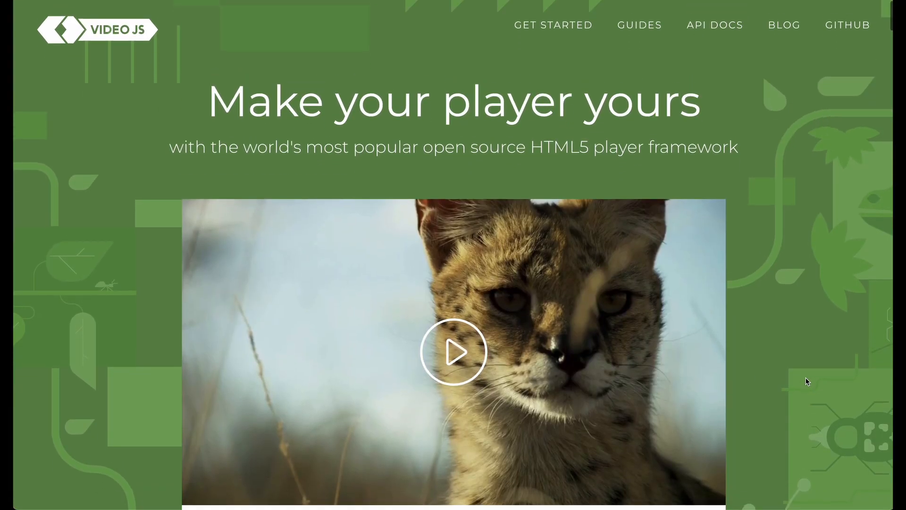
{"action": "mouse_move", "coordinate": [457, 353]}
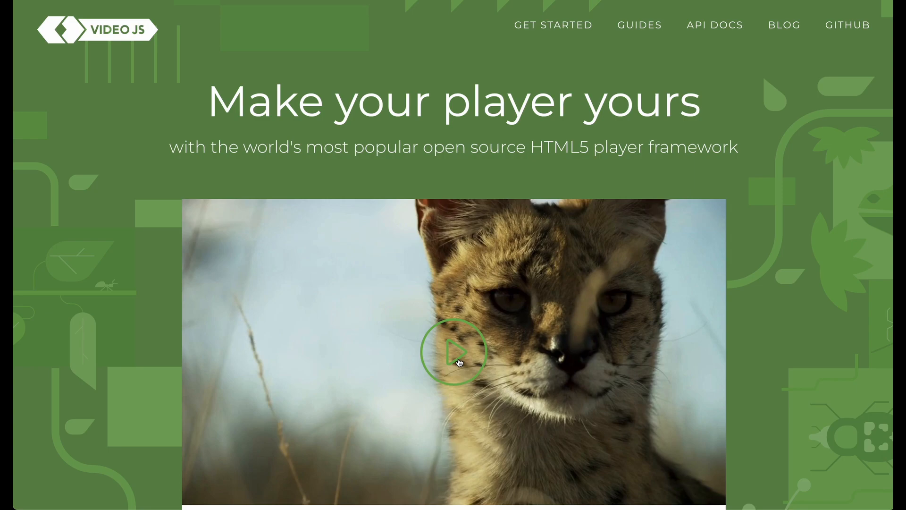
Step: Start the serval forest demo video on the green-themed Video.js player
{"action": "left_click", "coordinate": [453, 350]}
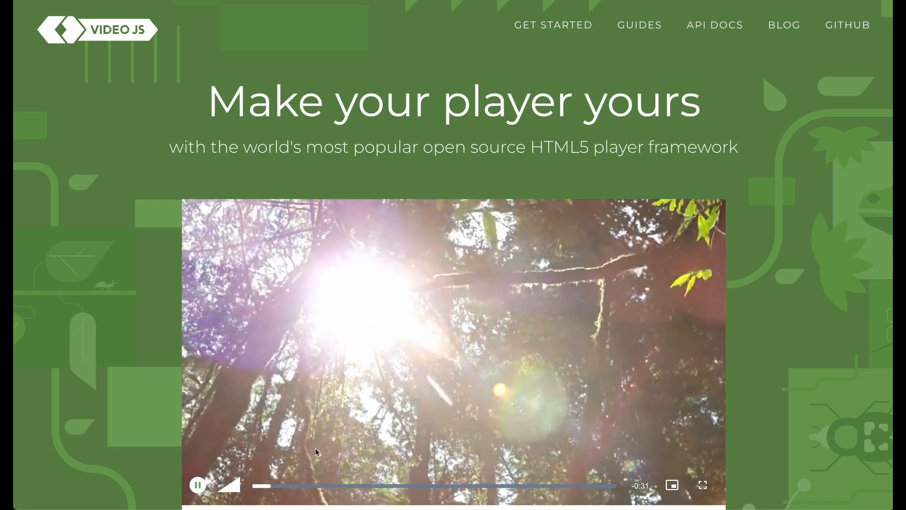